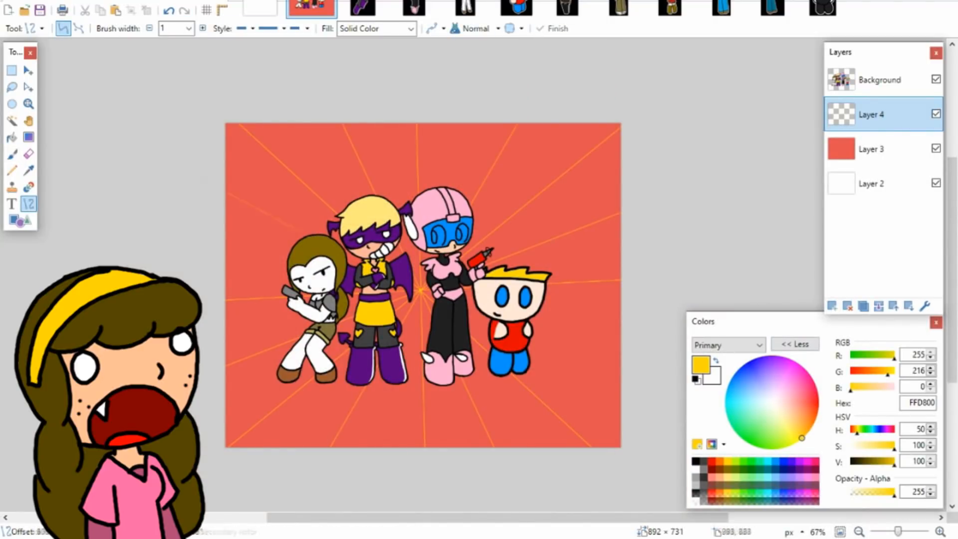
Step: Zoom in to 600% on the point where the yellow burst lines converge
click(27, 104)
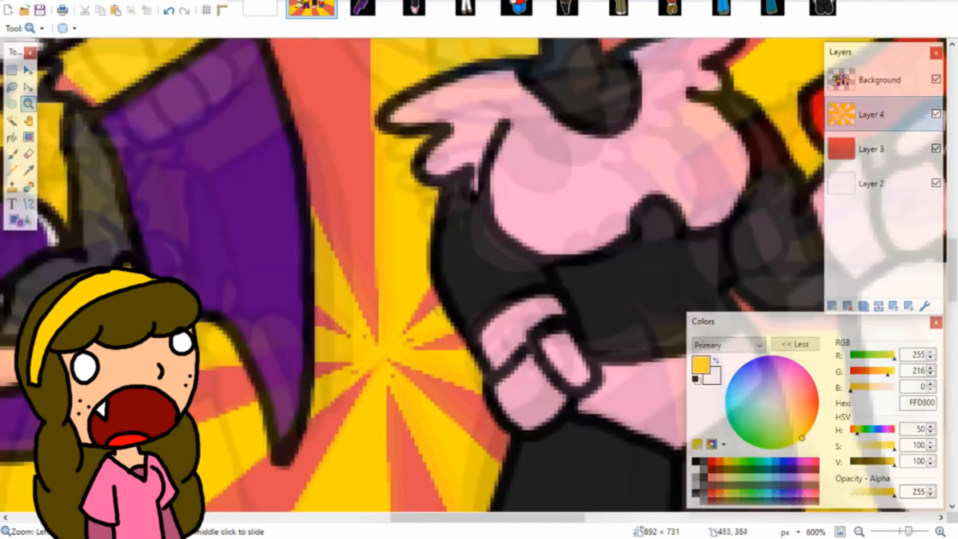